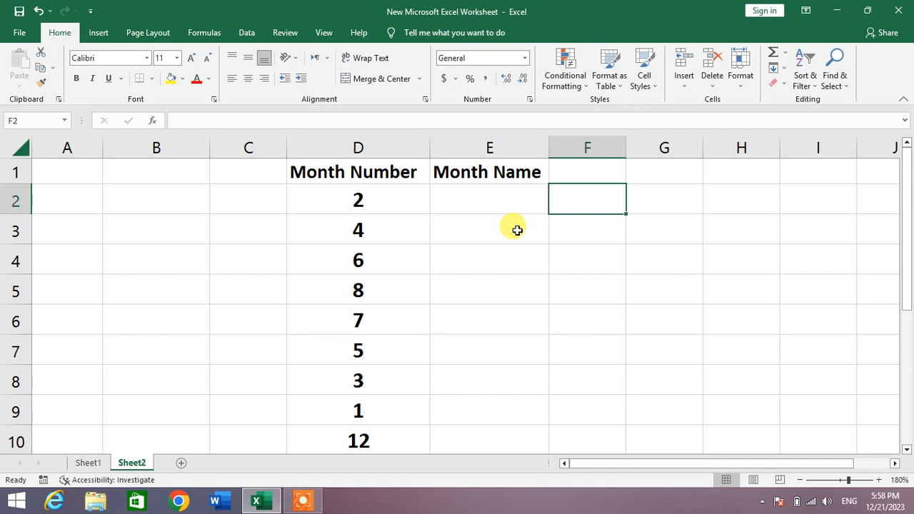
Select cell E2 for the first month name.
left_click(471, 200)
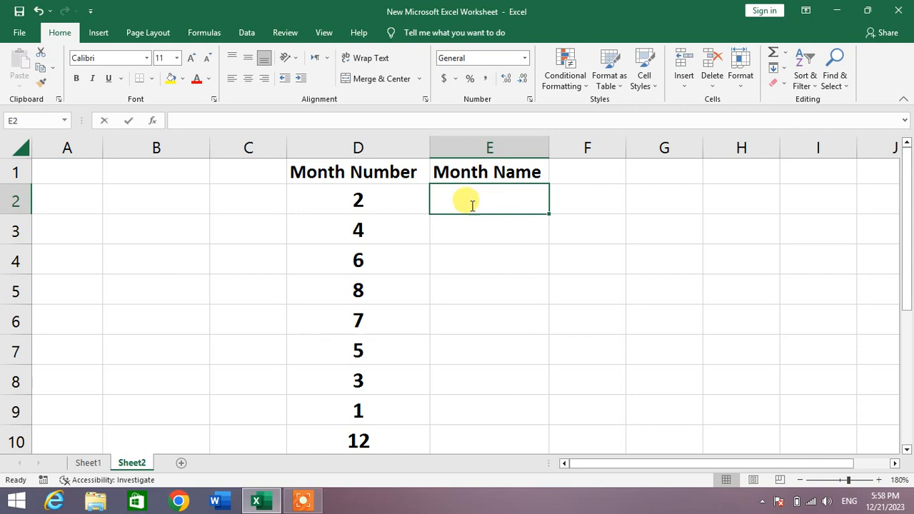
Begin E2's formula with =text(Date(2020, to nest DATE inside TEXT.
type("=text")
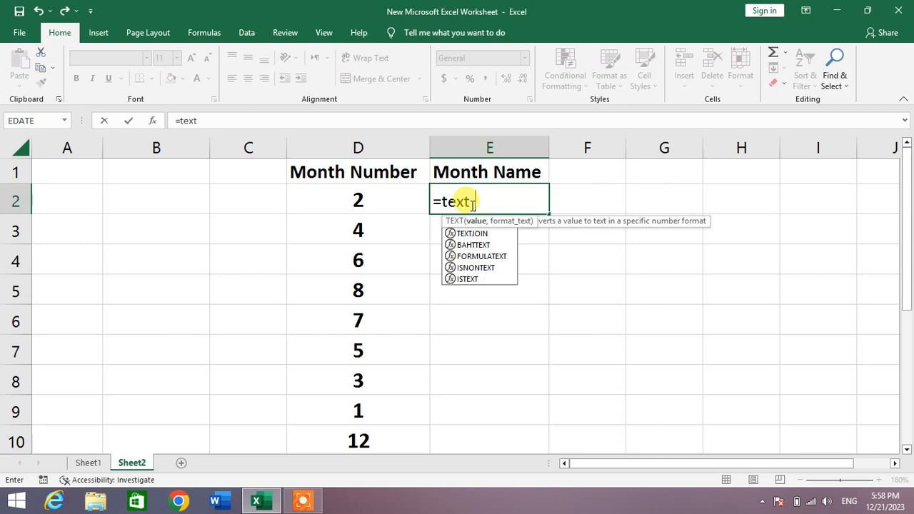
type("(")
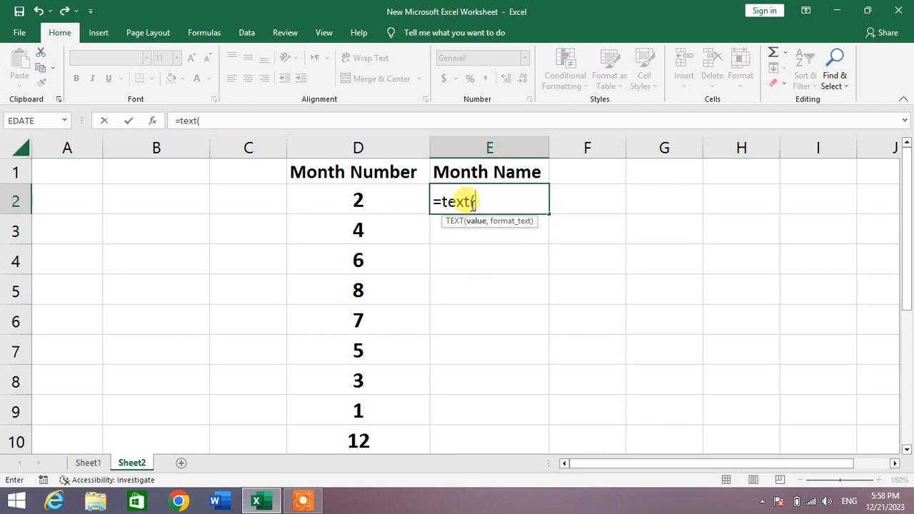
type("DAte")
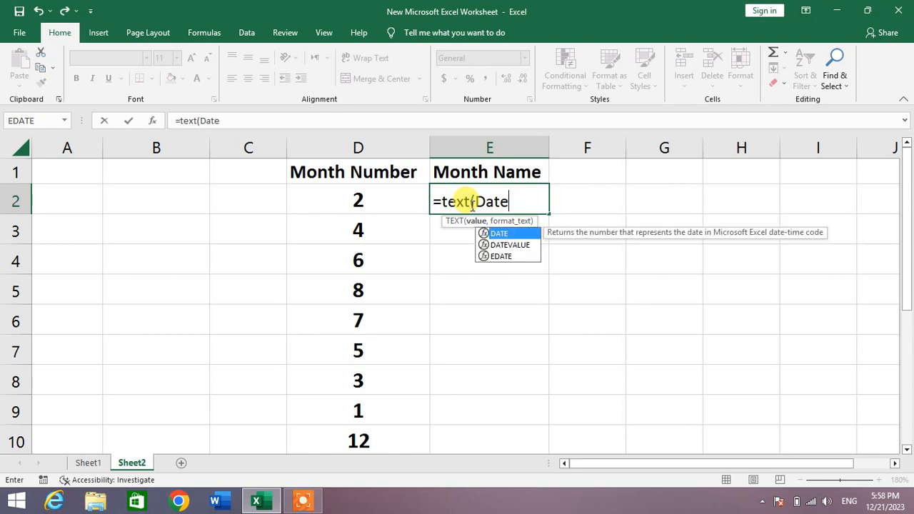
type("(")
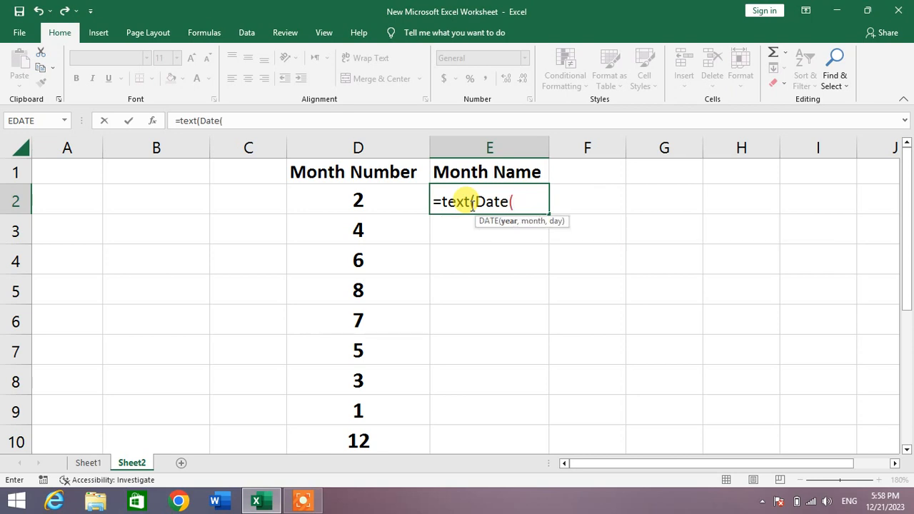
type("202")
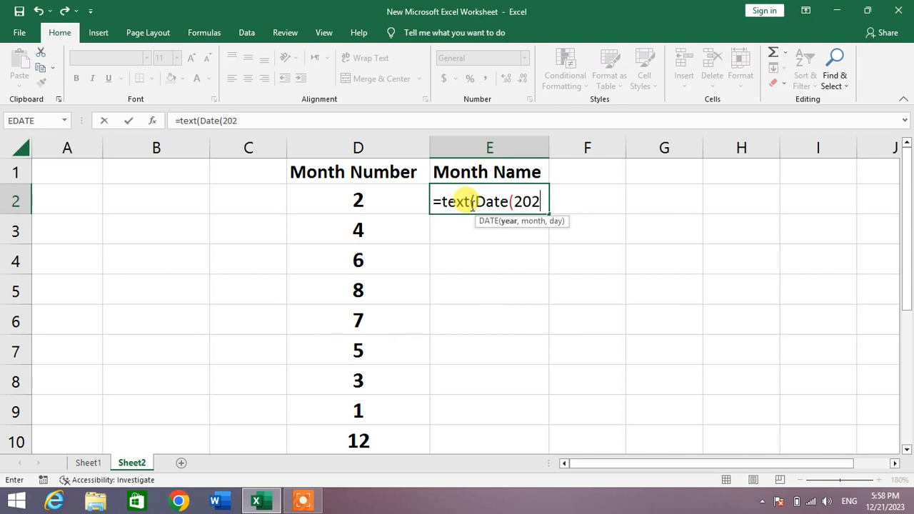
type("0,")
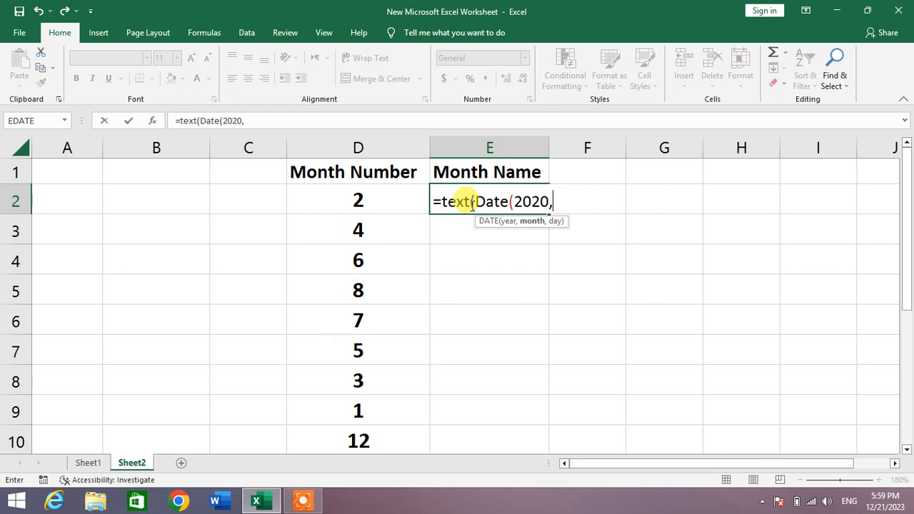
Finish E2 as =TEXT(DATE(2020,D2,2),"mmmm") so it shows February.
left_click(357, 200)
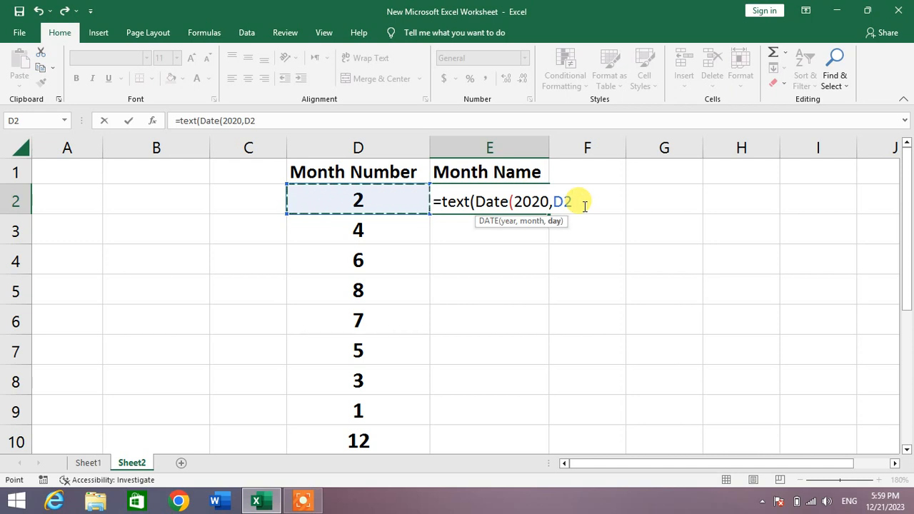
type(",")
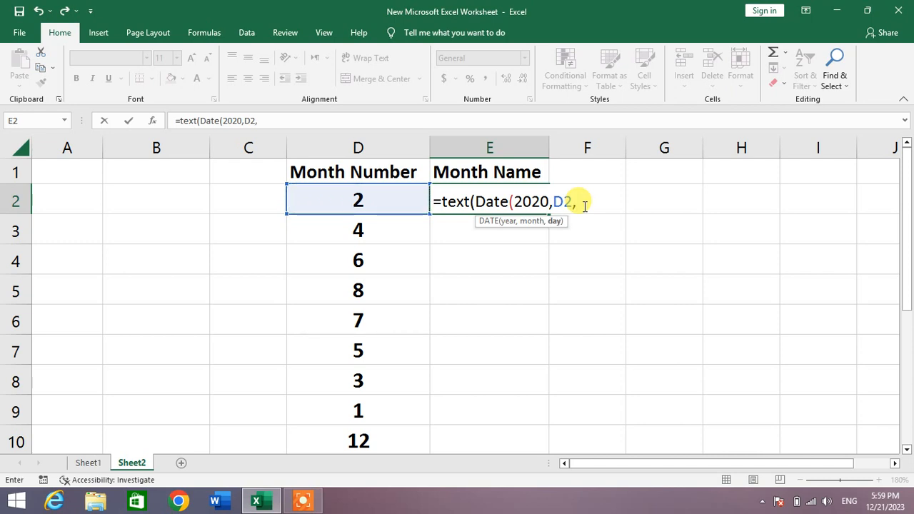
type("1")
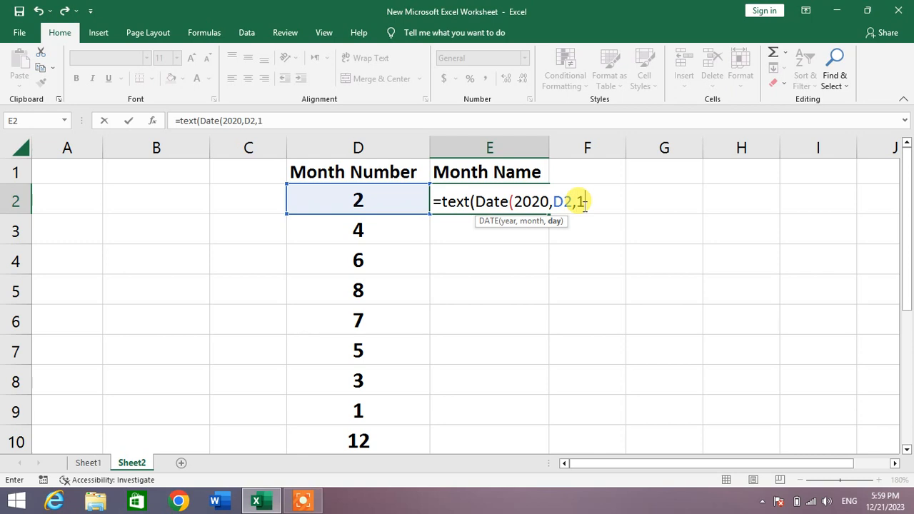
type("2")
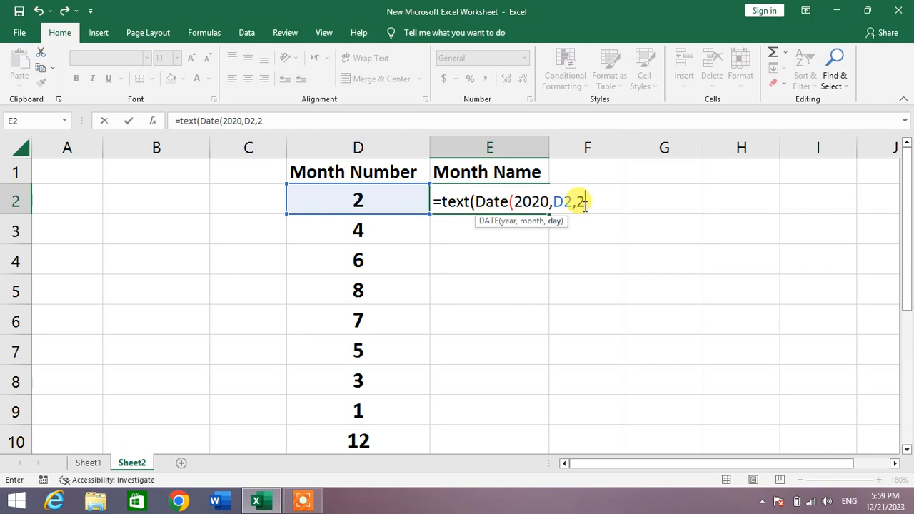
type(")")
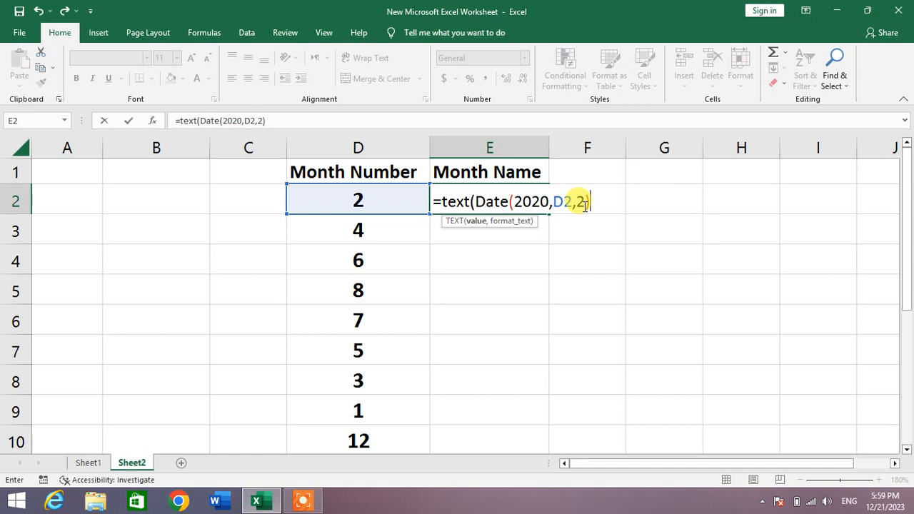
type(",\"")
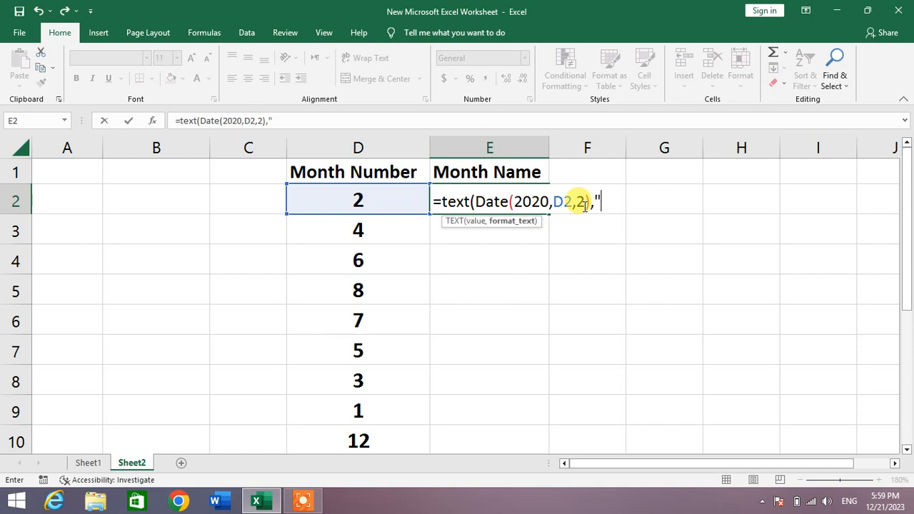
type("mmmm")
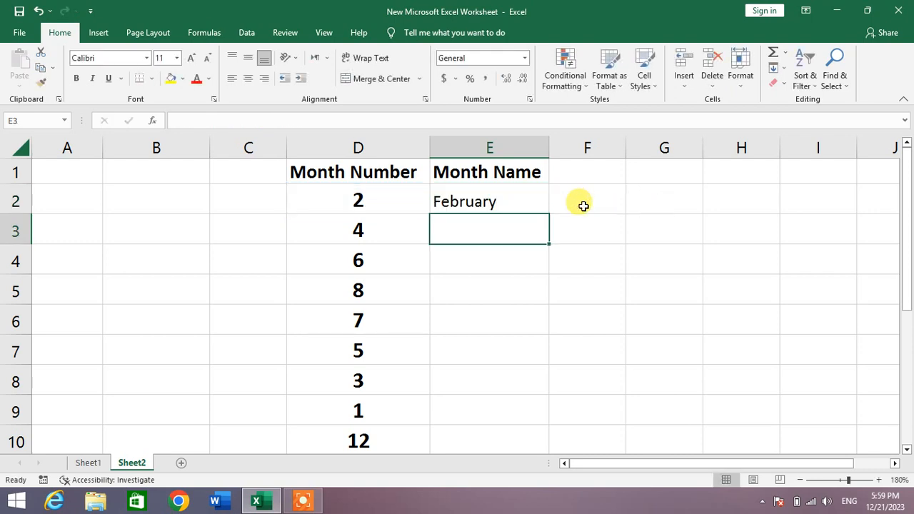
Fill E2's month-name formula down column E beside the month numbers.
left_click(489, 200)
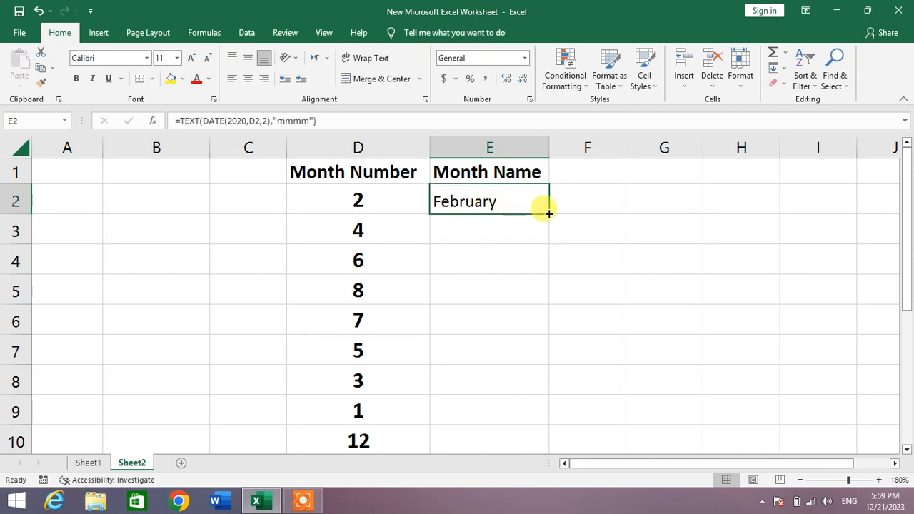
left_click_drag(549, 210, 544, 380)
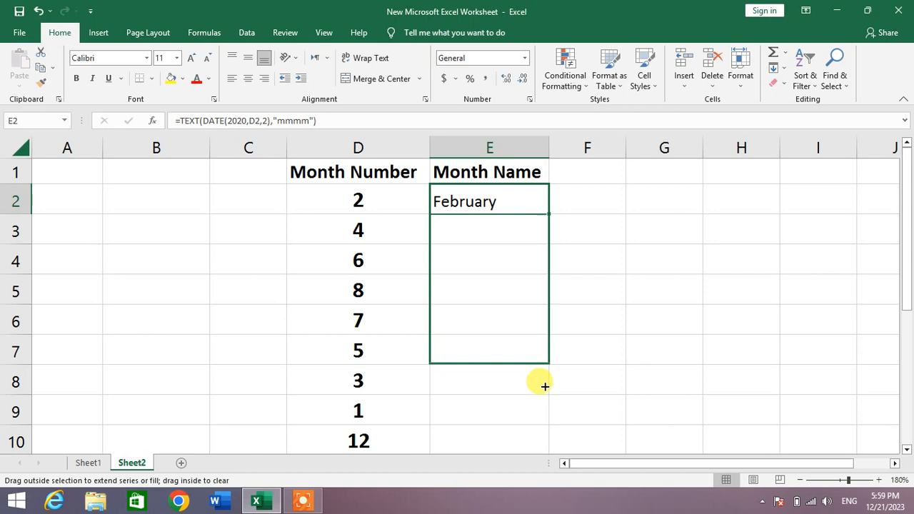